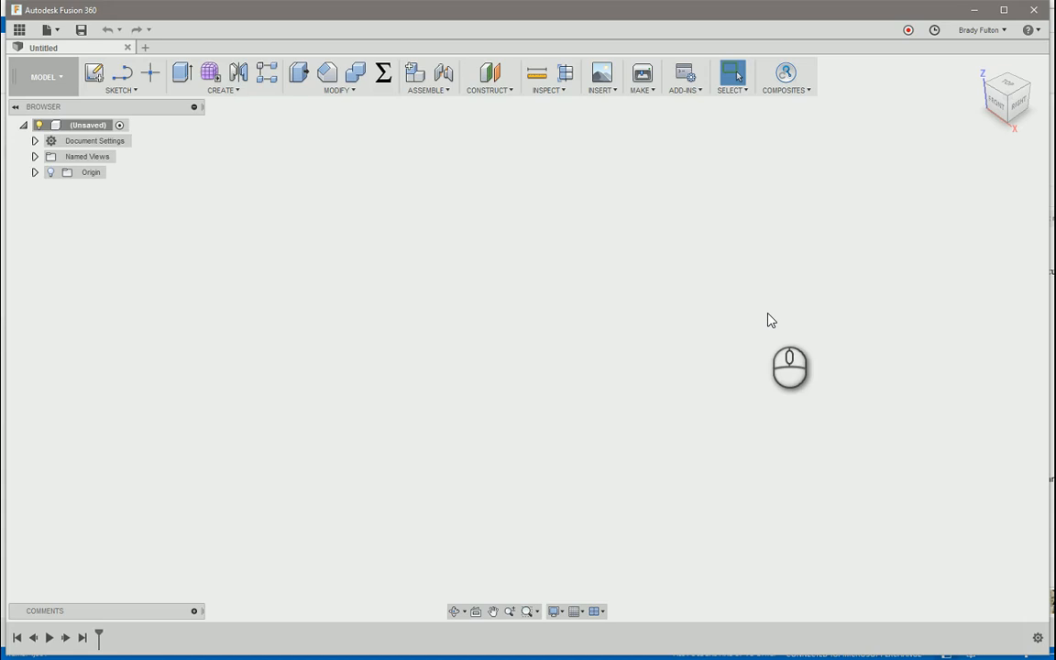
mouse_move(763, 315)
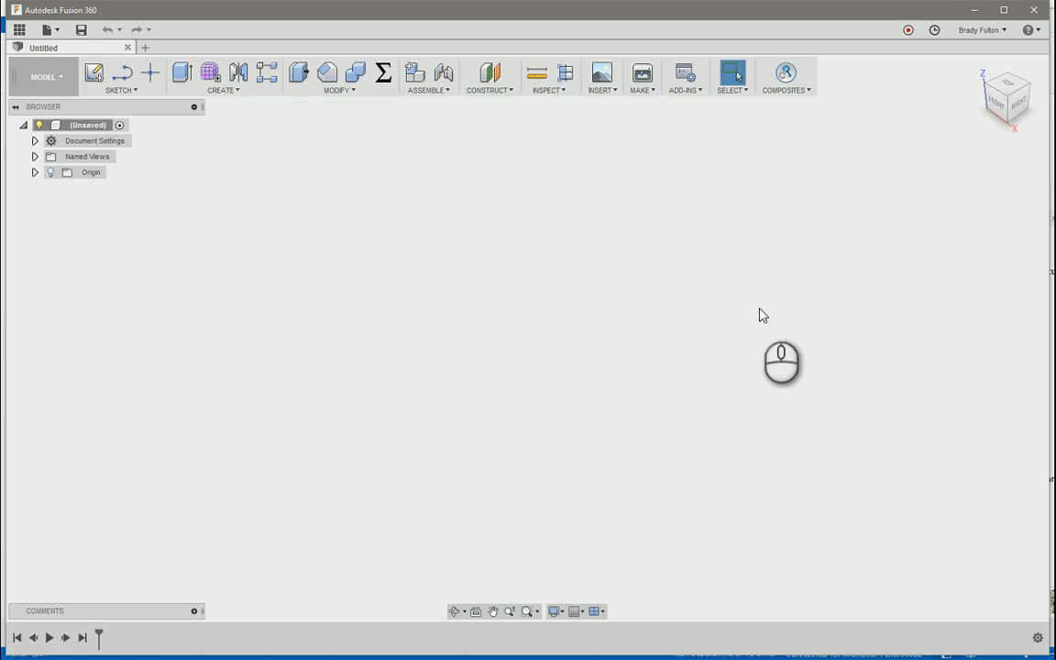
mouse_move(755, 336)
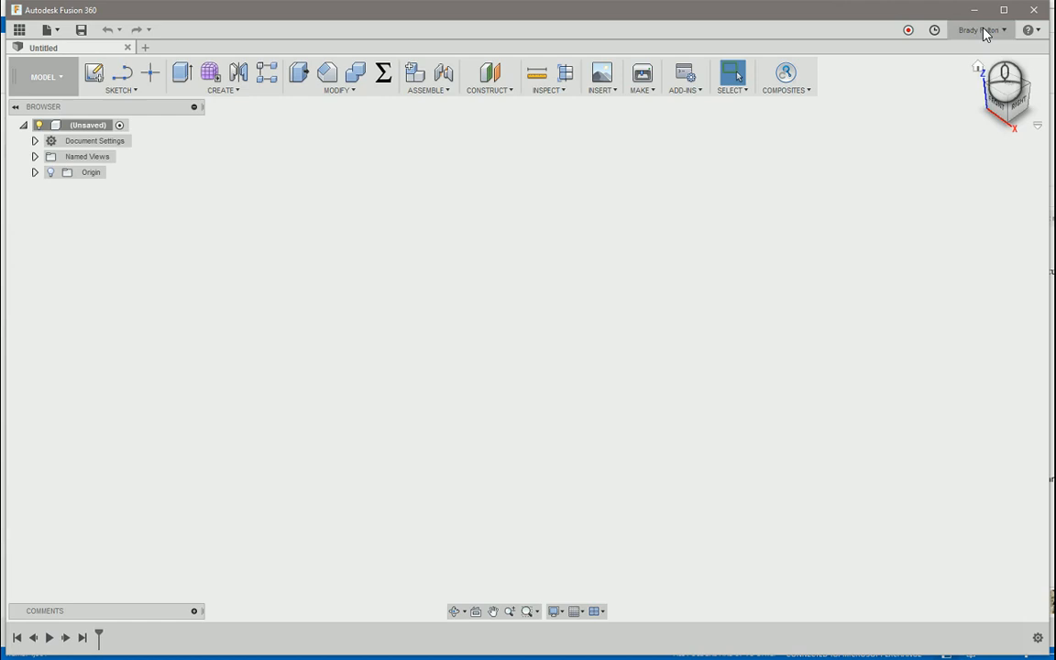
Step: Open the Design preferences from the account menu and close them without applying changes
left_click(982, 30)
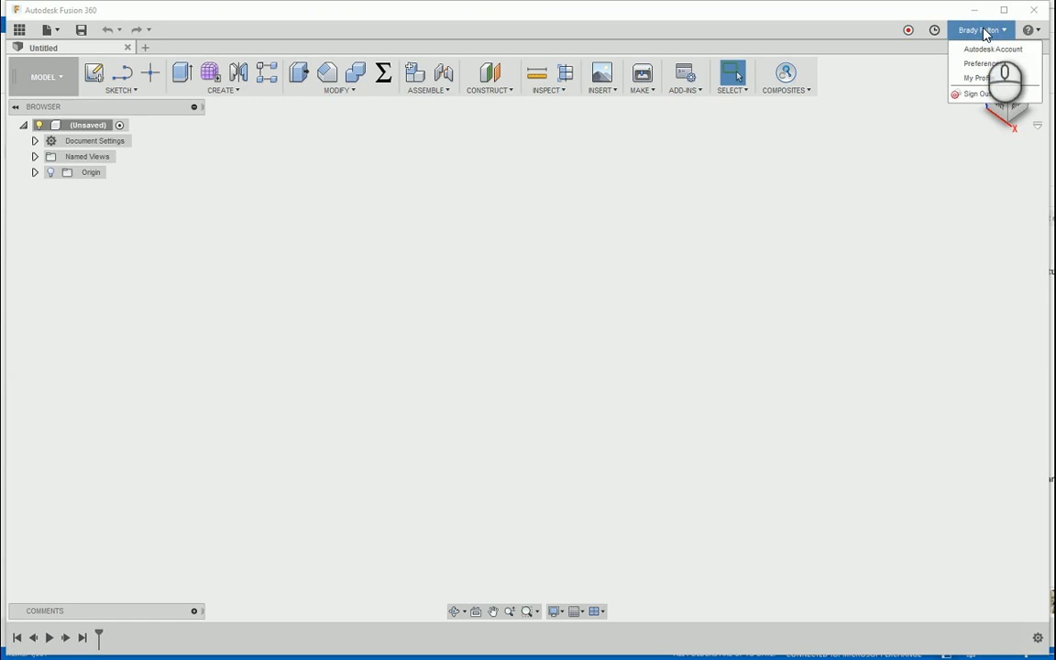
left_click(981, 63)
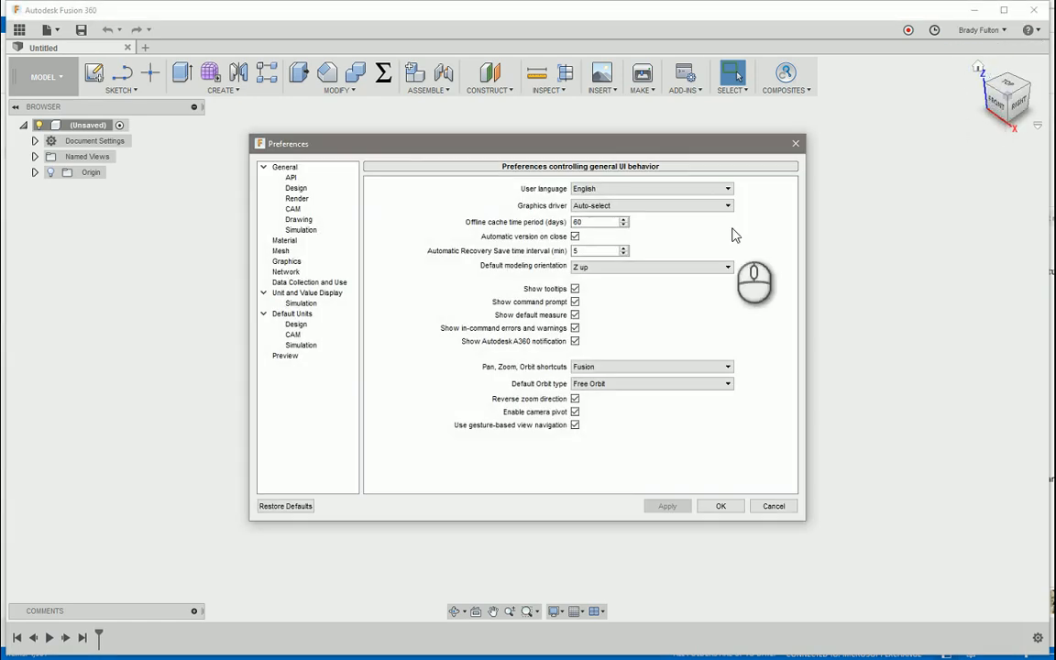
left_click(297, 188)
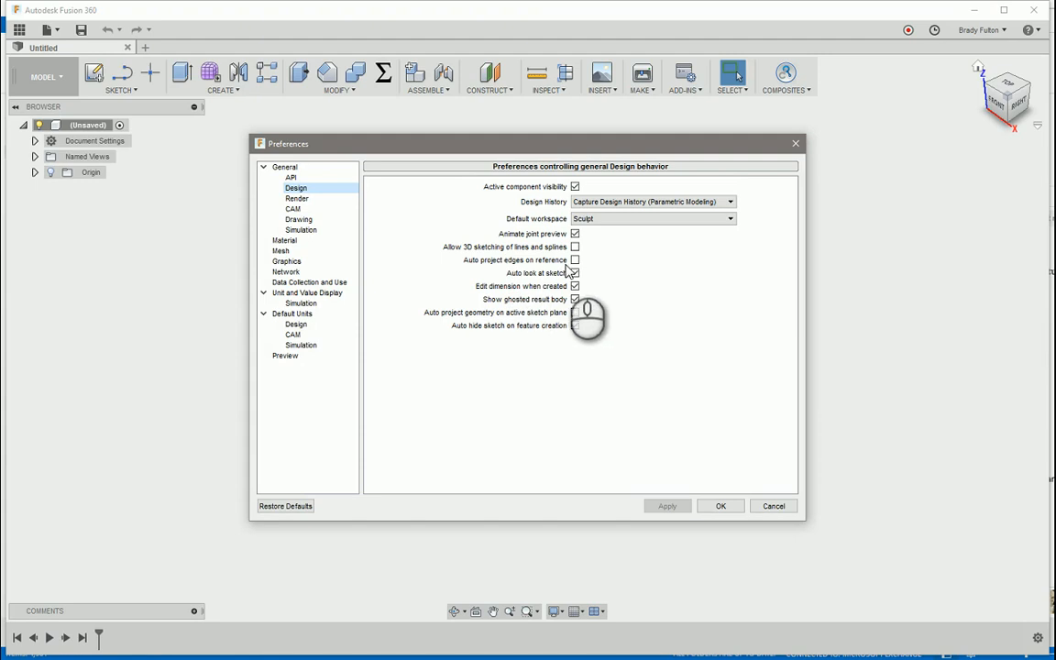
mouse_move(575, 260)
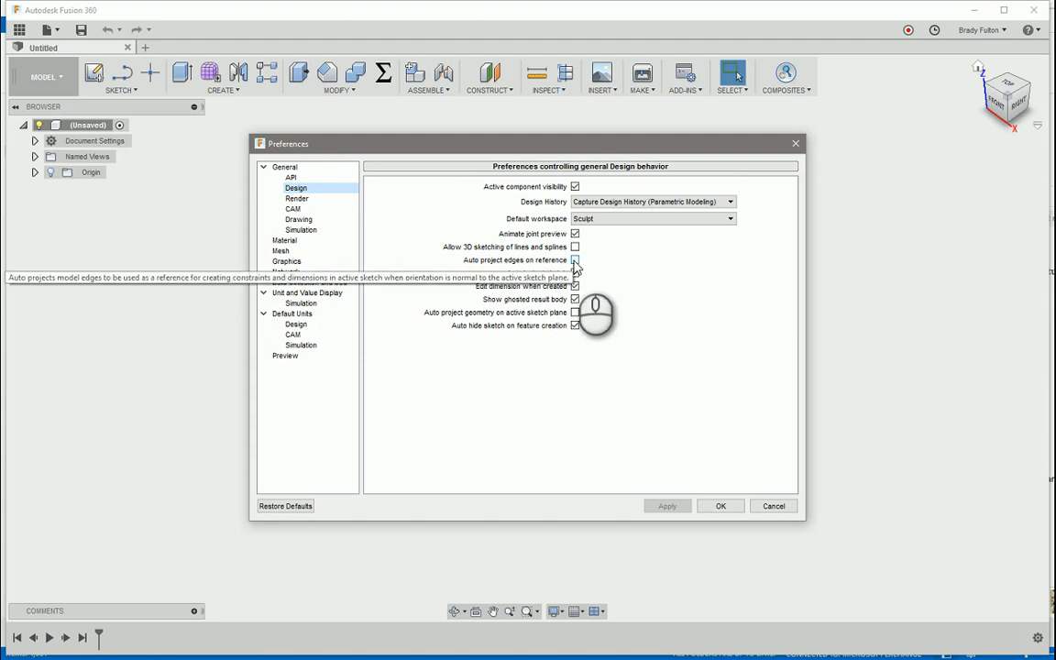
mouse_move(575, 313)
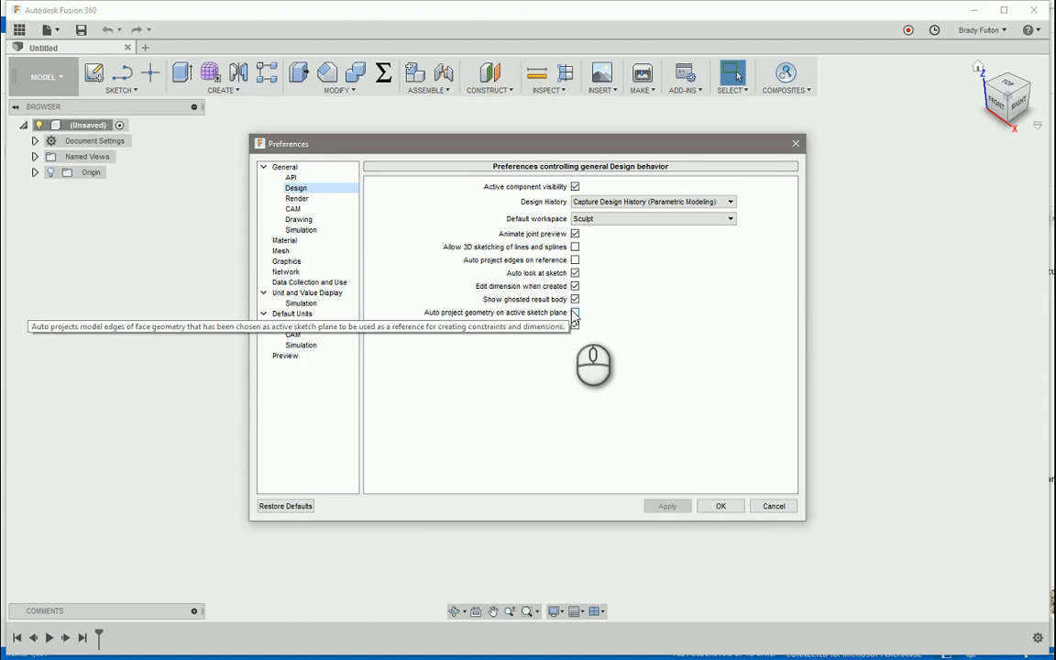
mouse_move(774, 507)
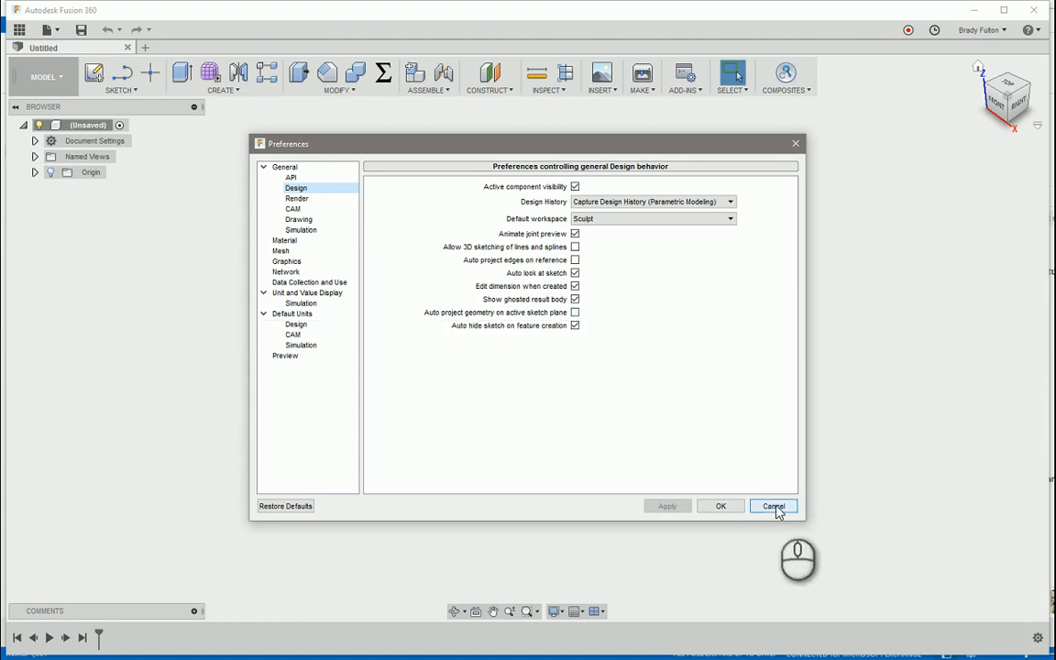
left_click(773, 506)
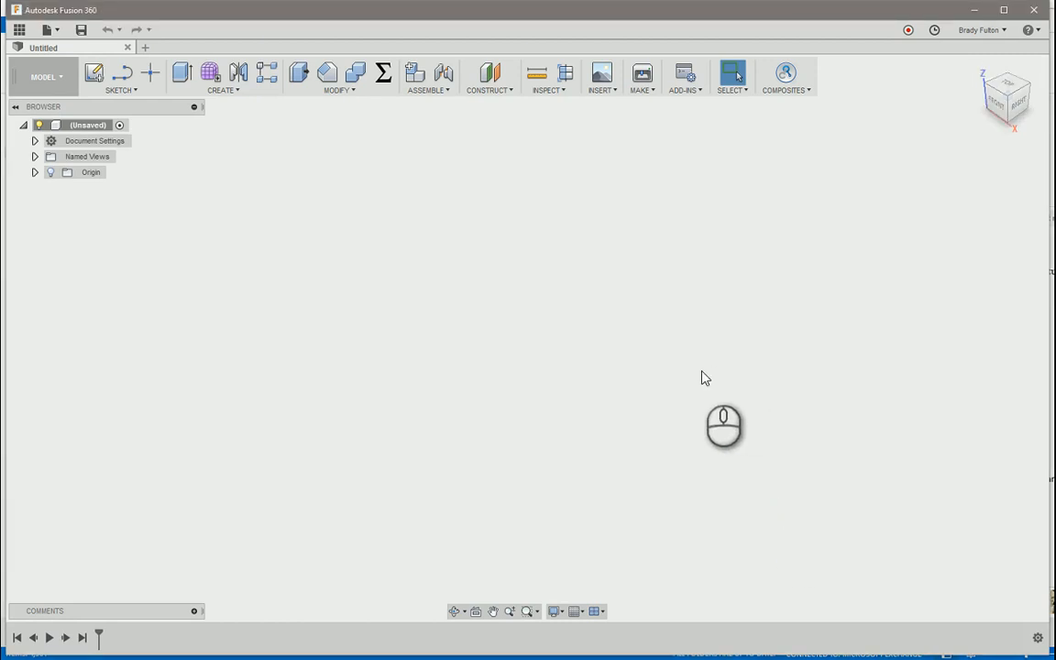
mouse_move(668, 361)
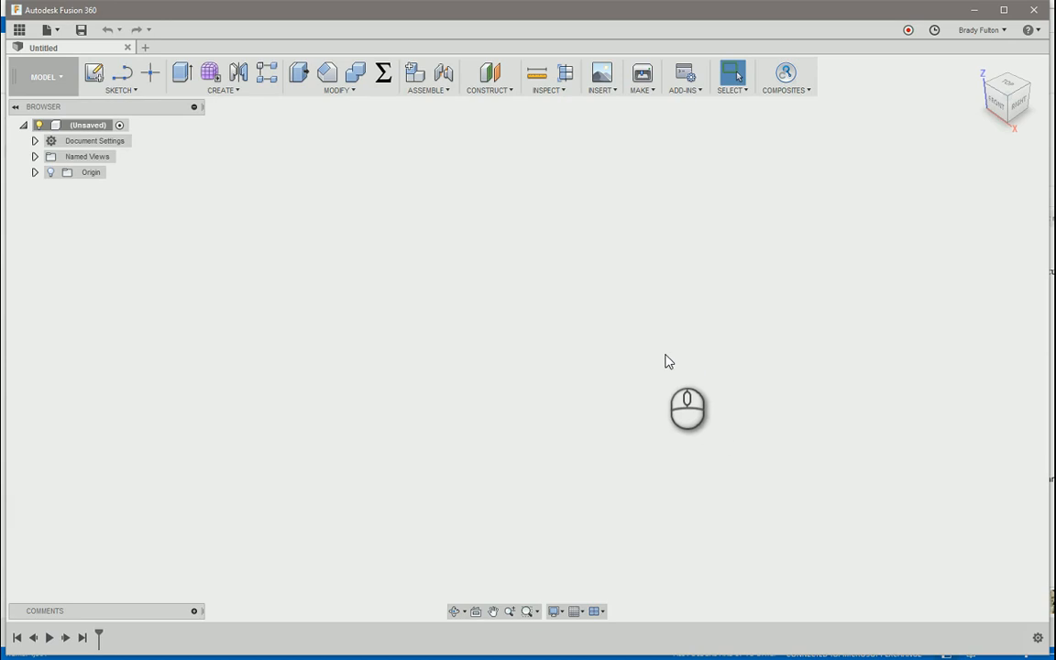
mouse_move(154, 152)
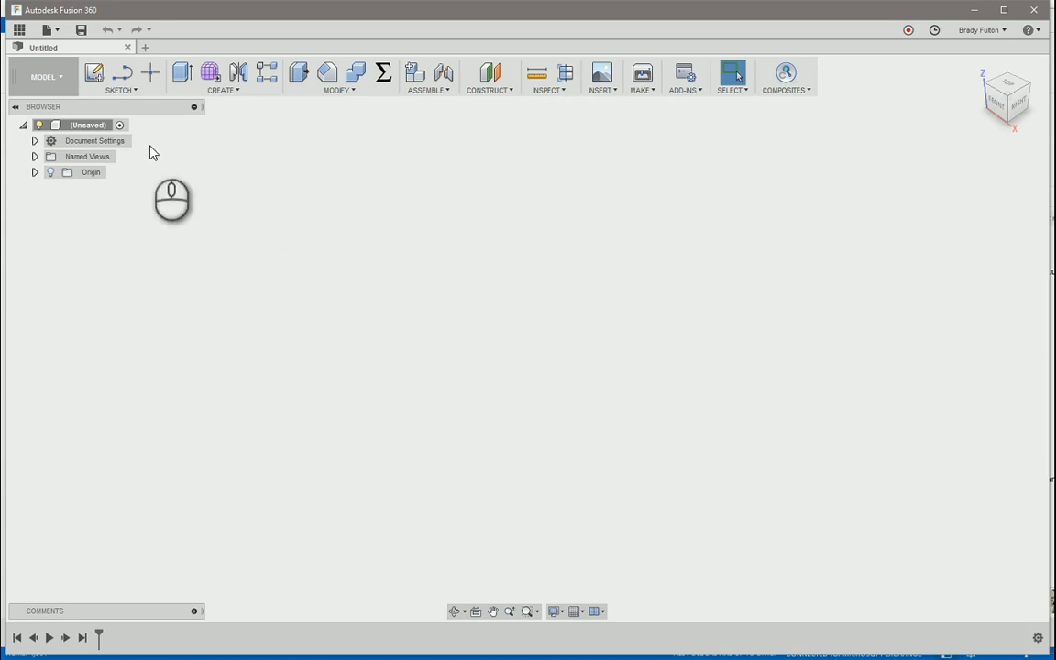
Step: Sketch a rectangular base and extrude its profile into a solid box
left_click(94, 72)
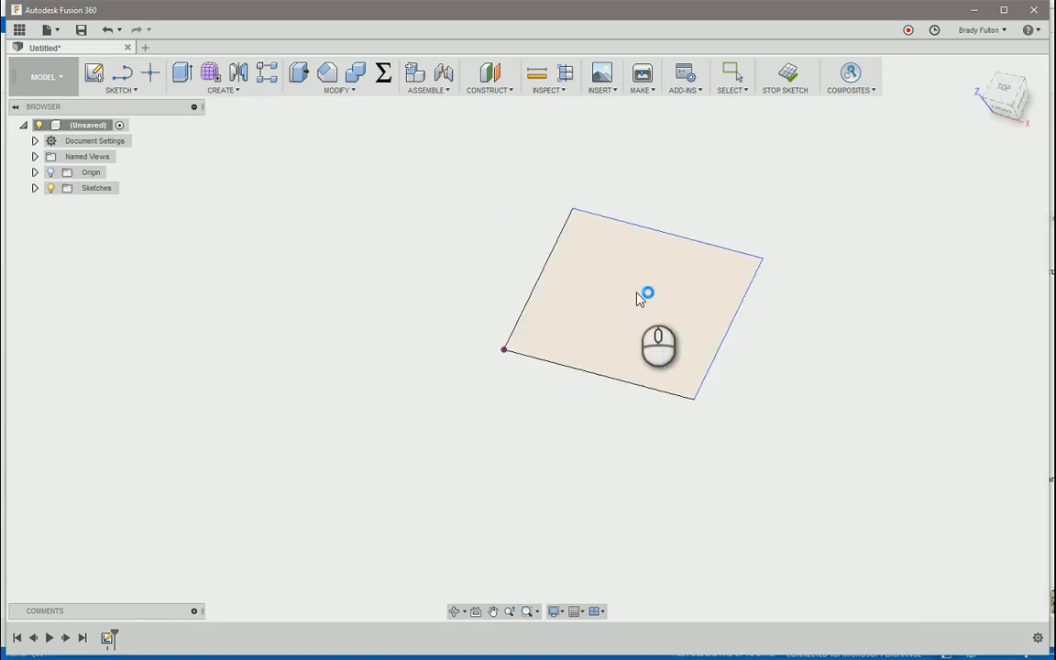
left_click(182, 72)
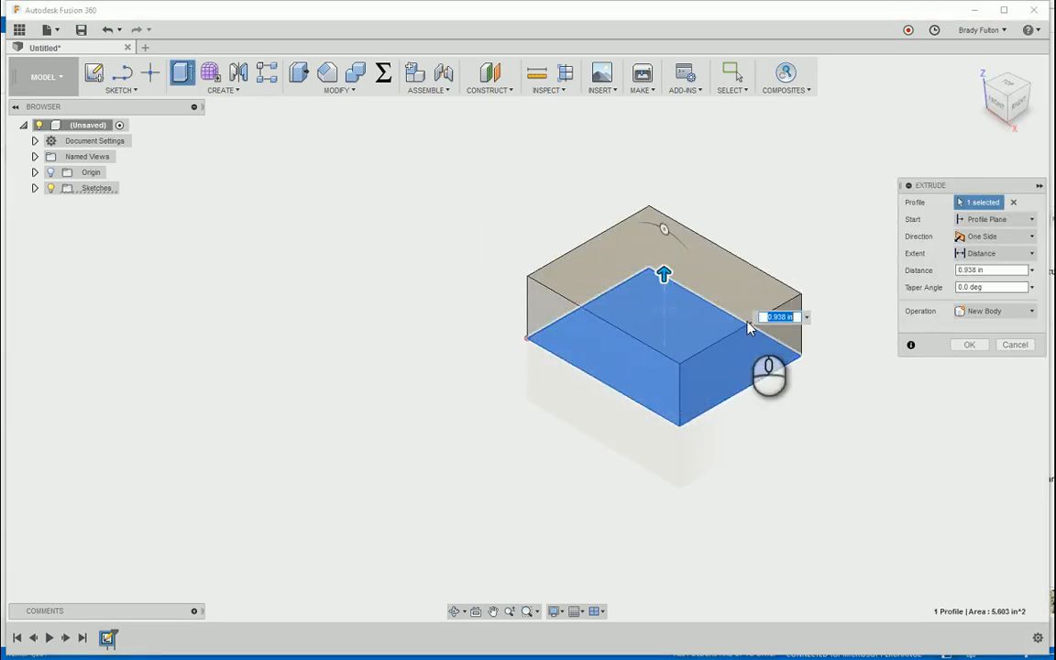
left_click(970, 344)
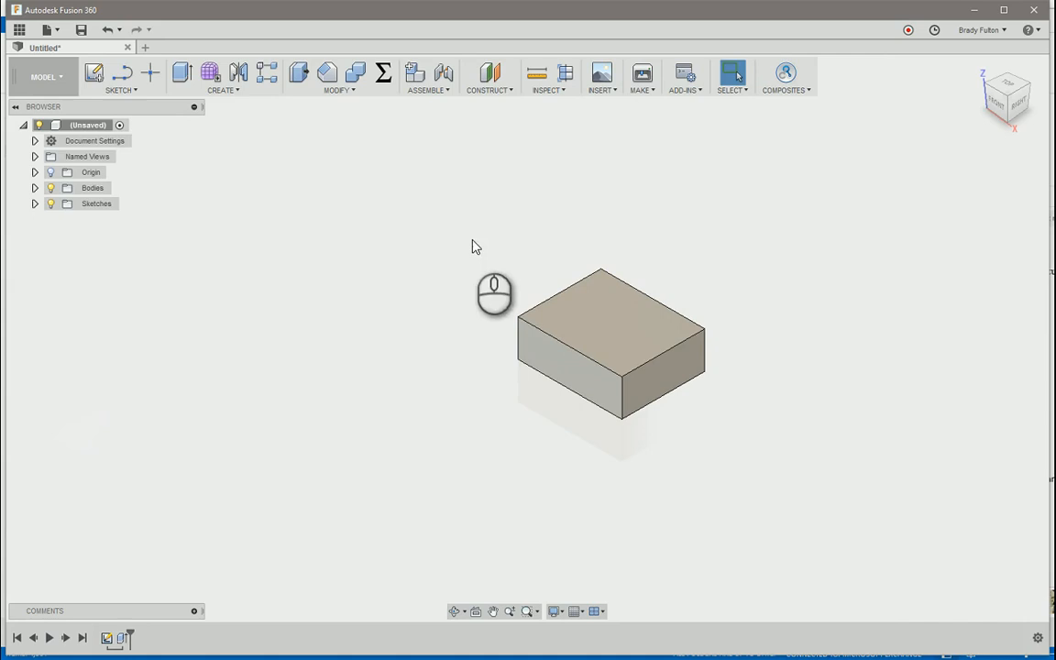
mouse_move(424, 323)
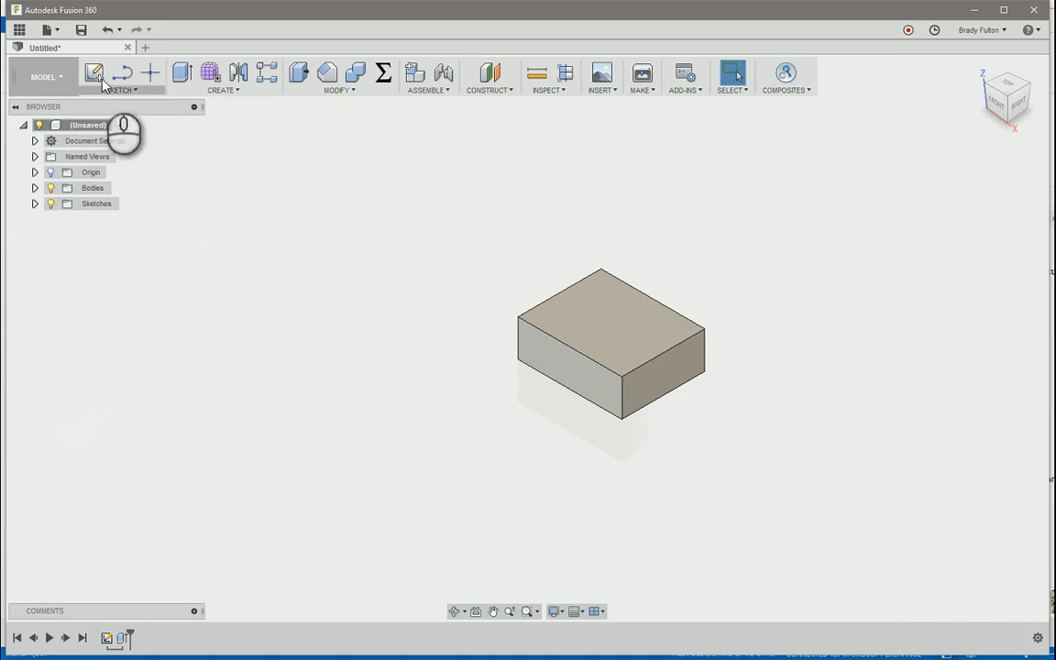
left_click(94, 73)
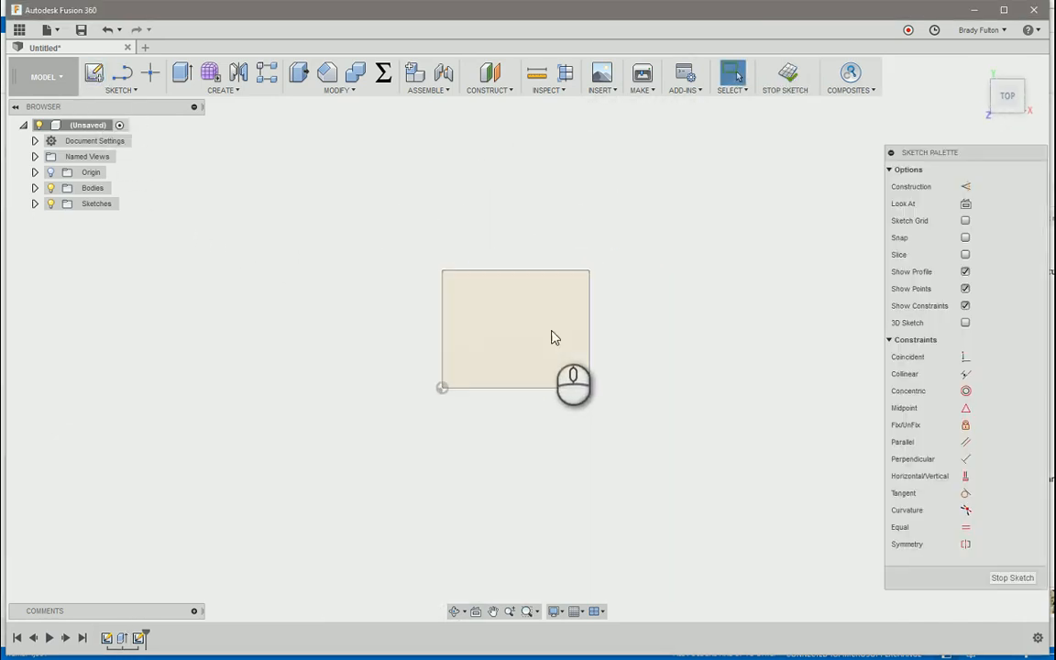
mouse_move(440, 289)
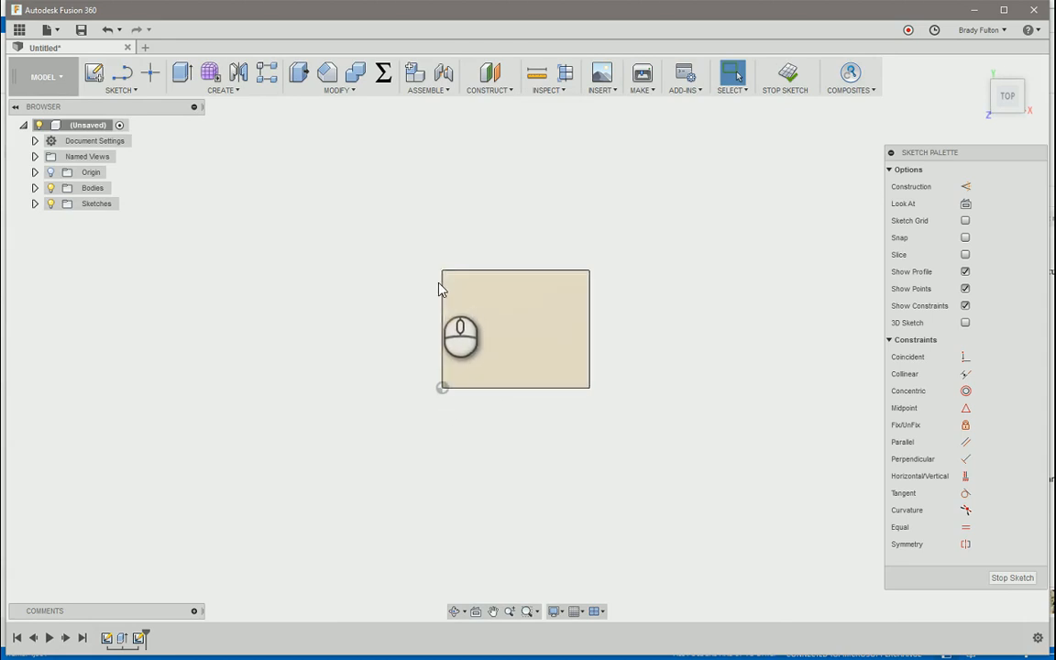
mouse_move(541, 277)
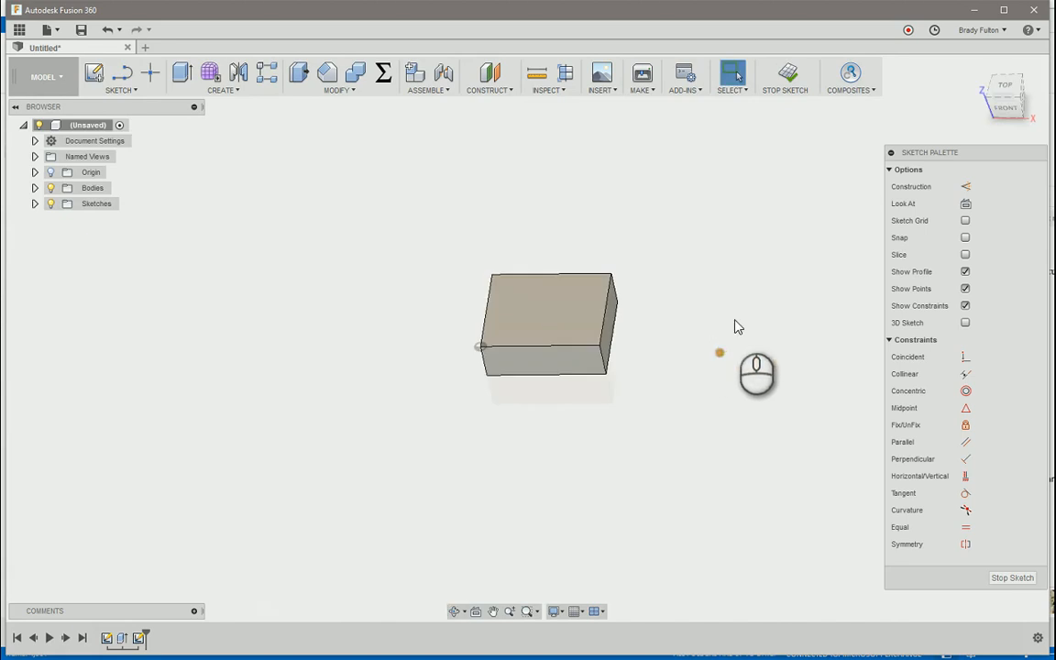
left_click_drag(740, 328, 718, 291)
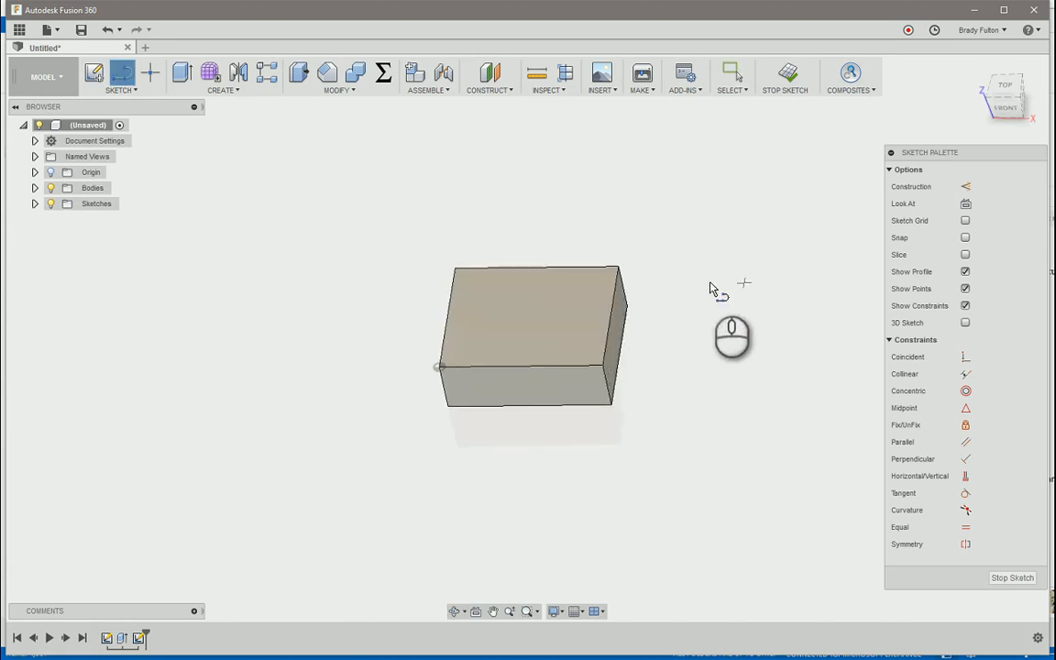
mouse_move(459, 275)
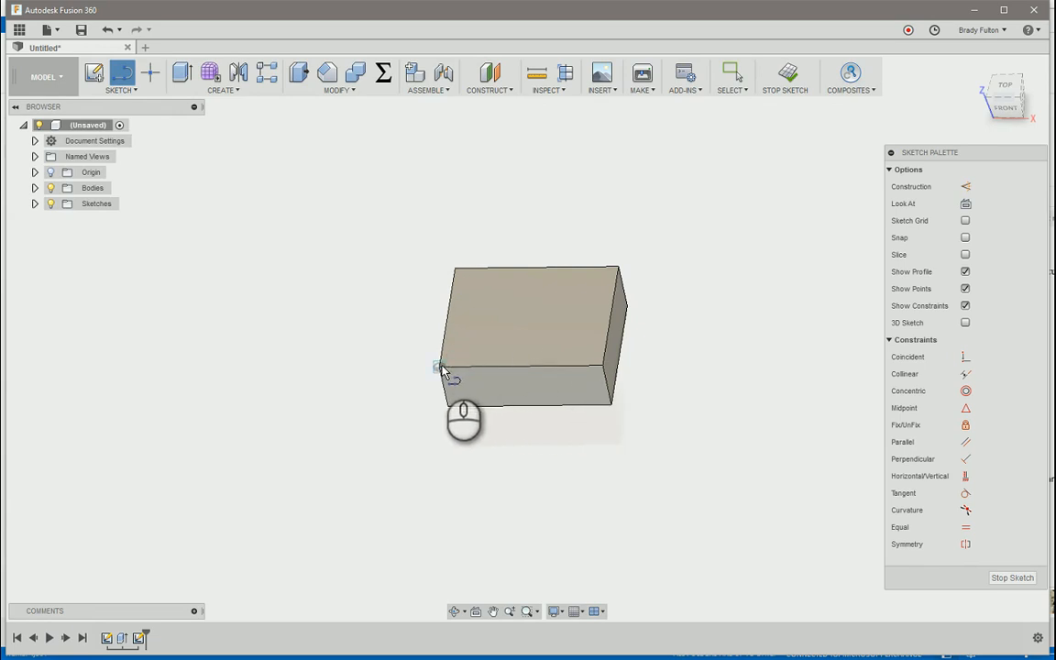
mouse_move(678, 291)
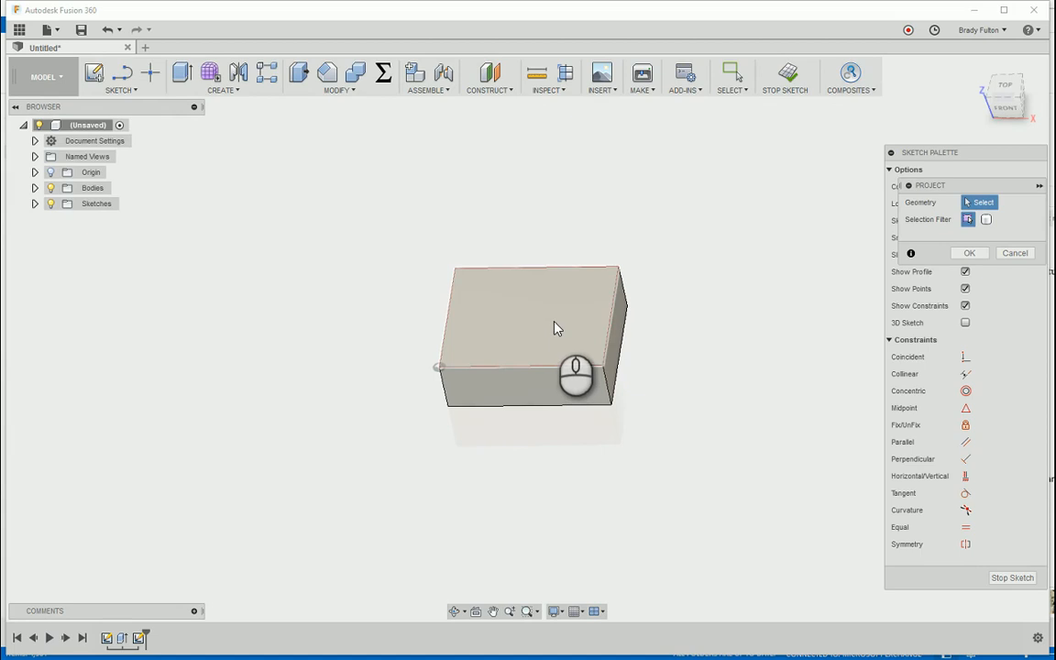
left_click(537, 316)
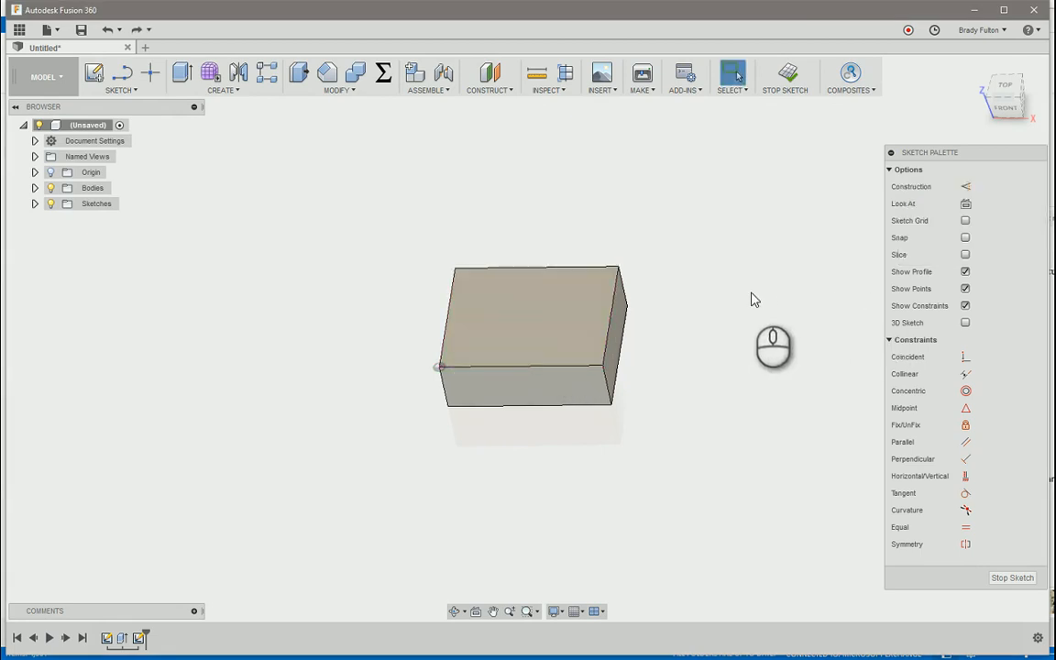
mouse_move(751, 266)
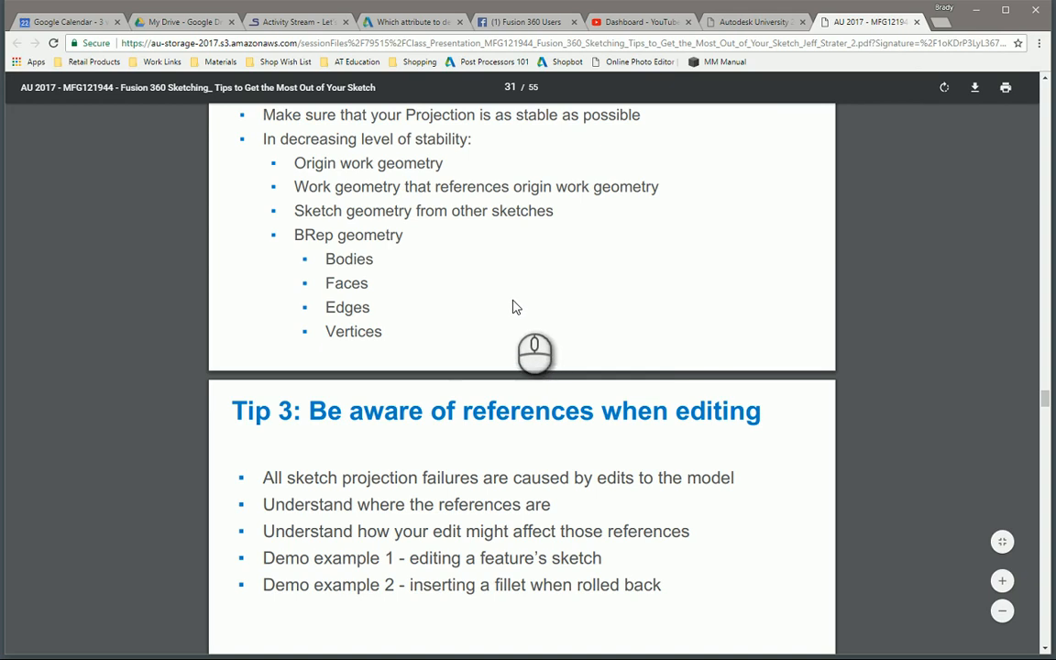
mouse_move(411, 386)
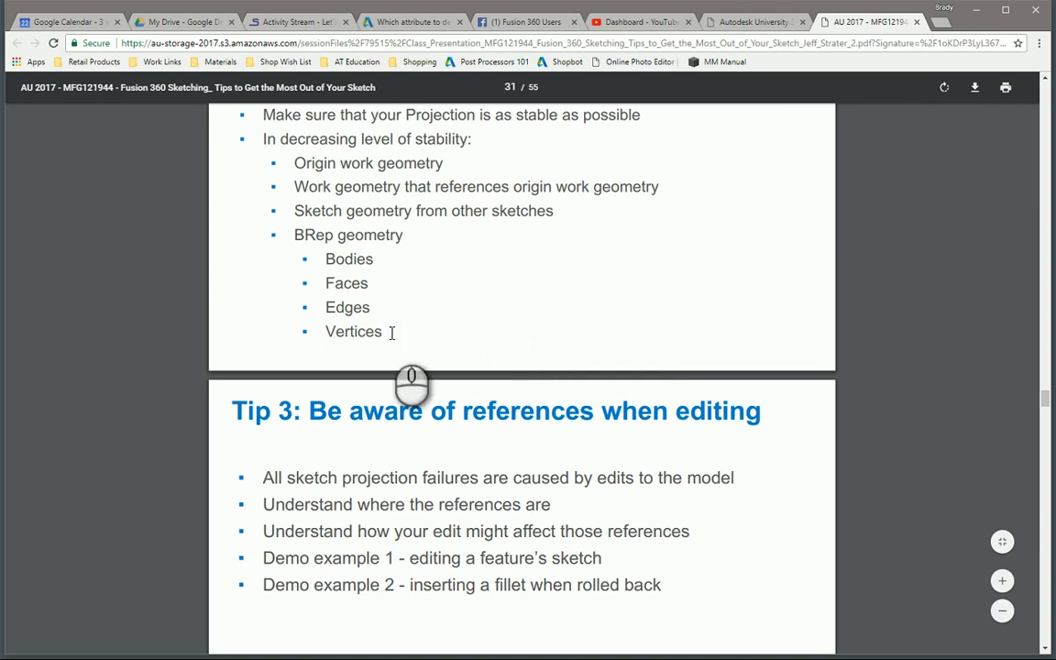
mouse_move(406, 376)
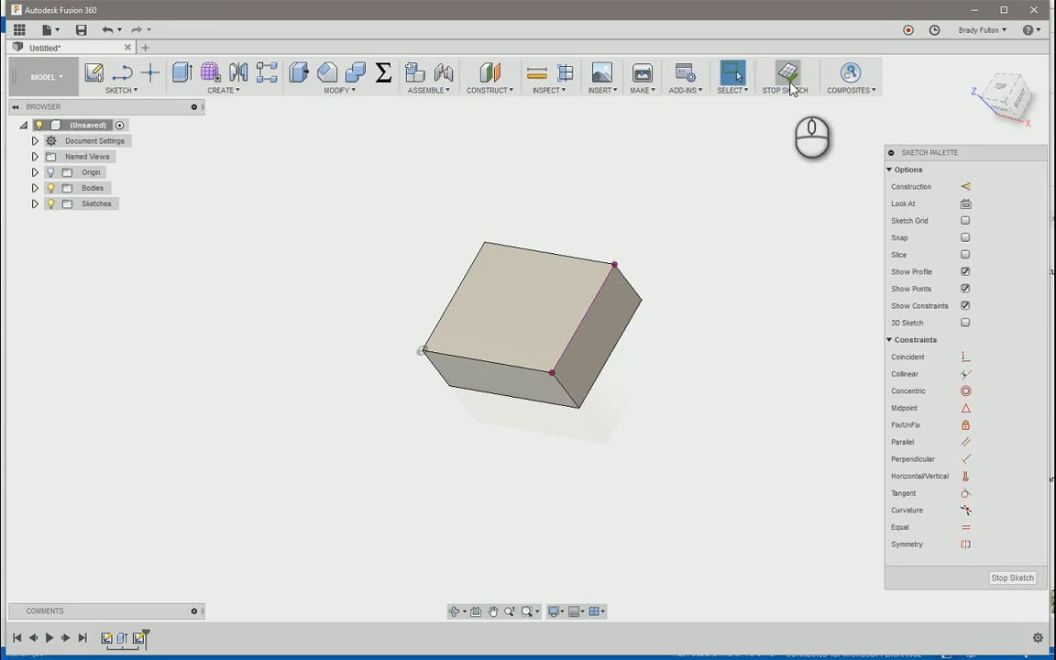
Step: Stop the sketch and apply a fillet radius to the box's front top edge
left_click(787, 78)
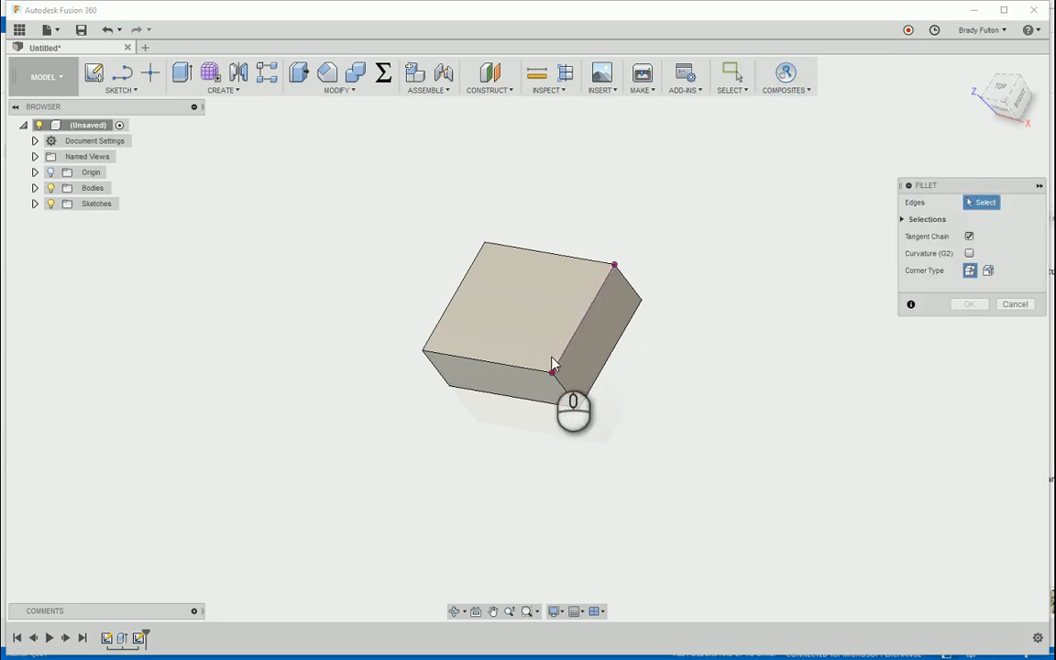
left_click(530, 370)
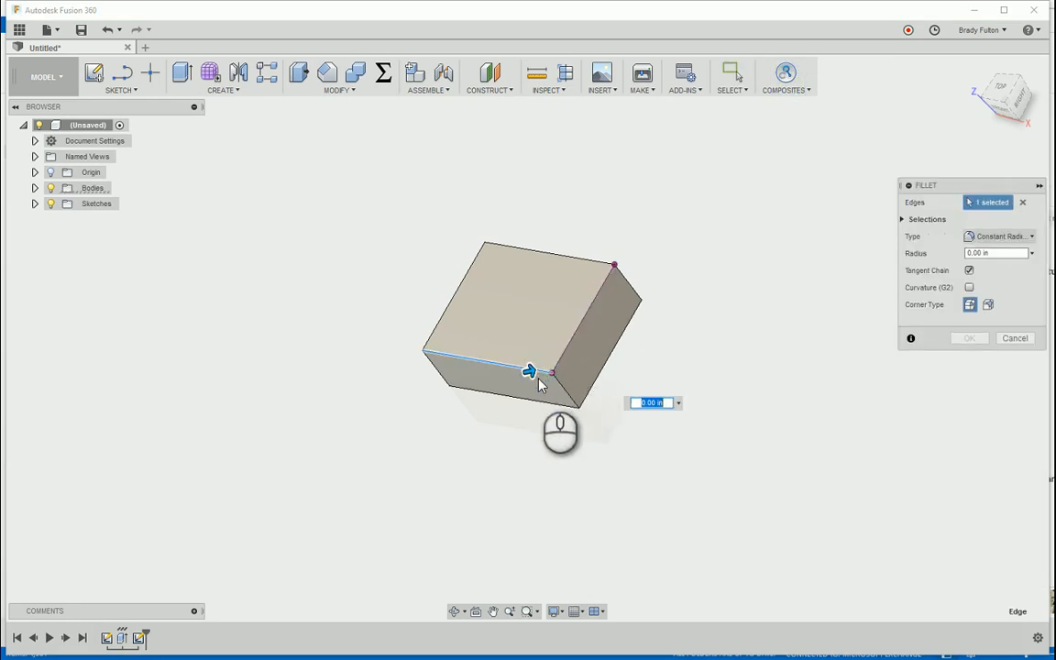
left_click(969, 337)
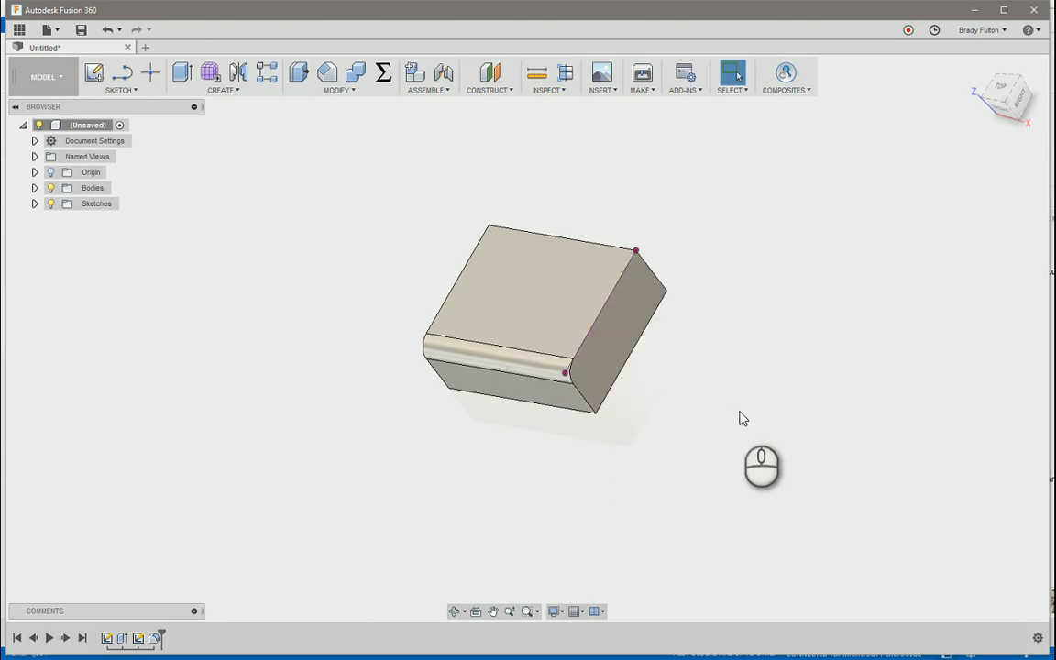
mouse_move(952, 380)
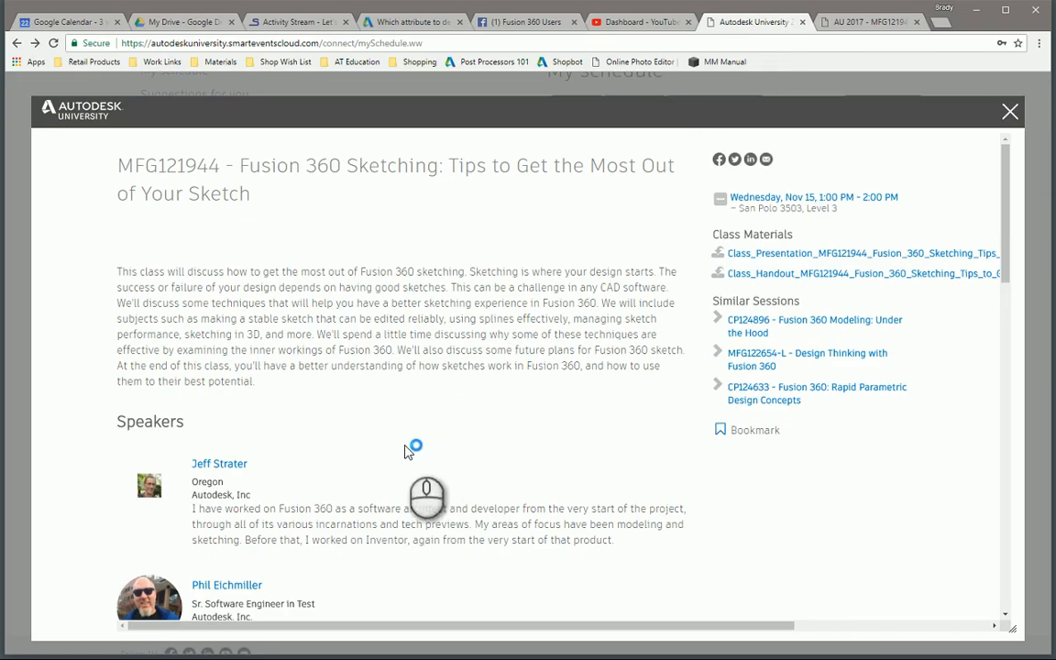
mouse_move(404, 456)
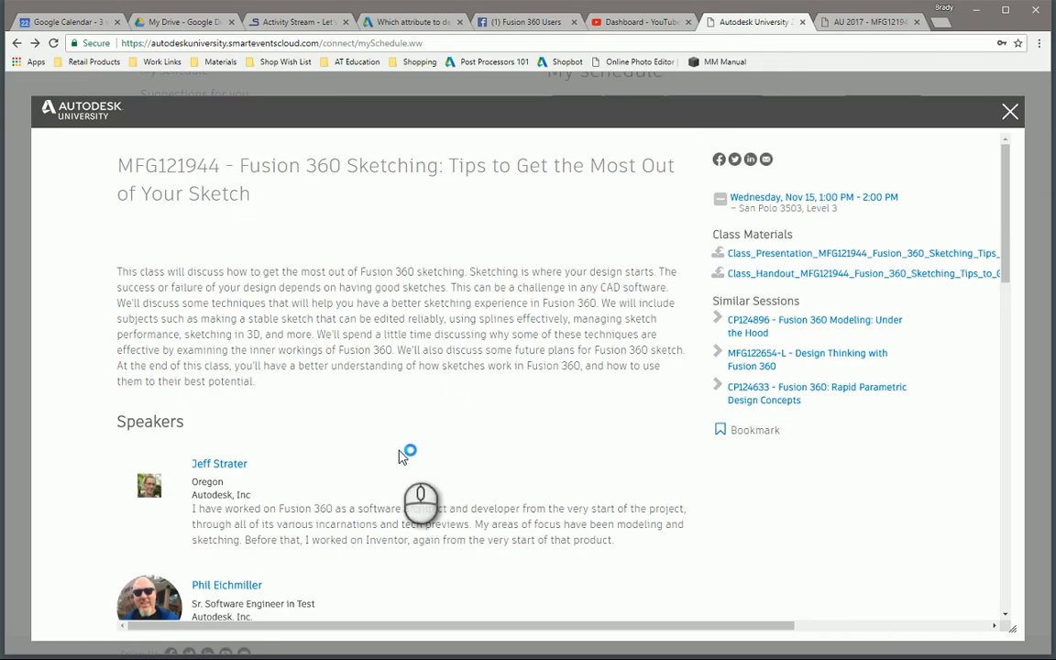
mouse_move(402, 456)
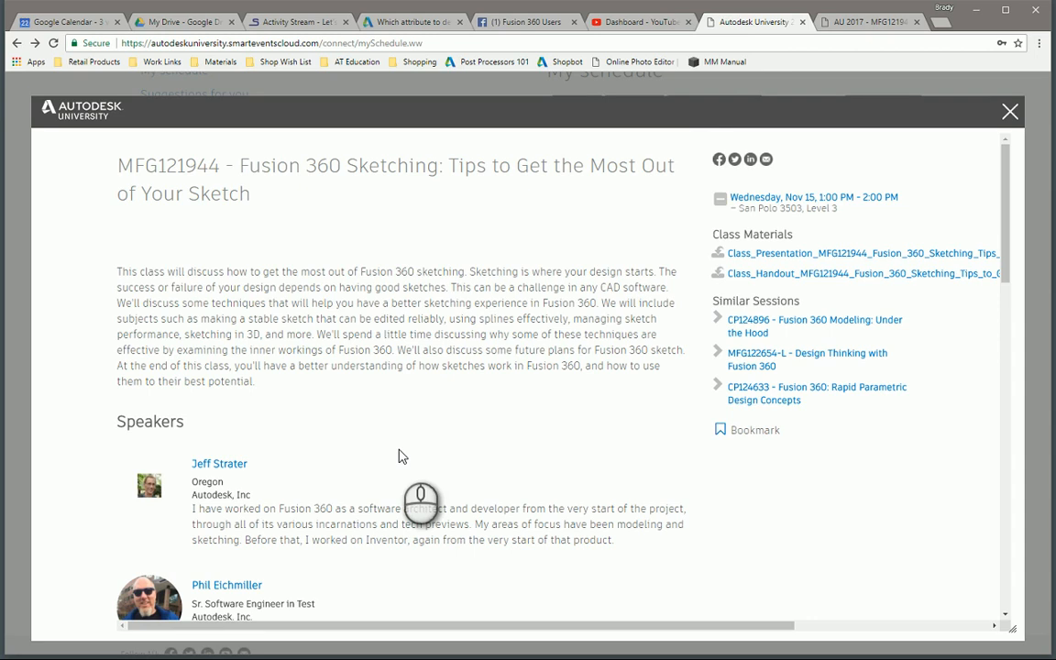
mouse_move(392, 448)
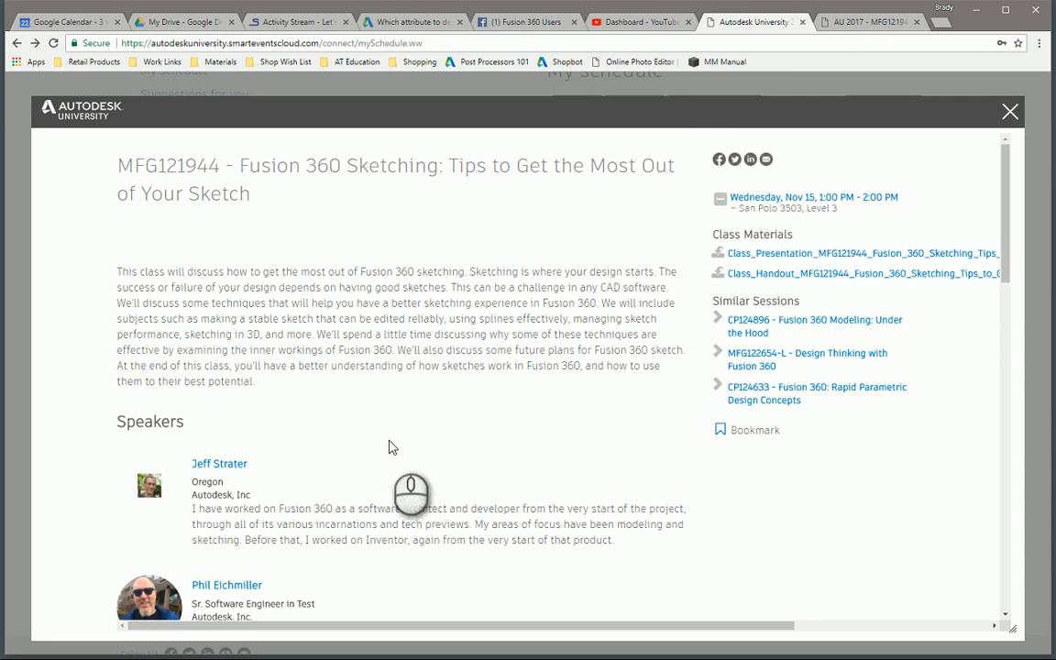